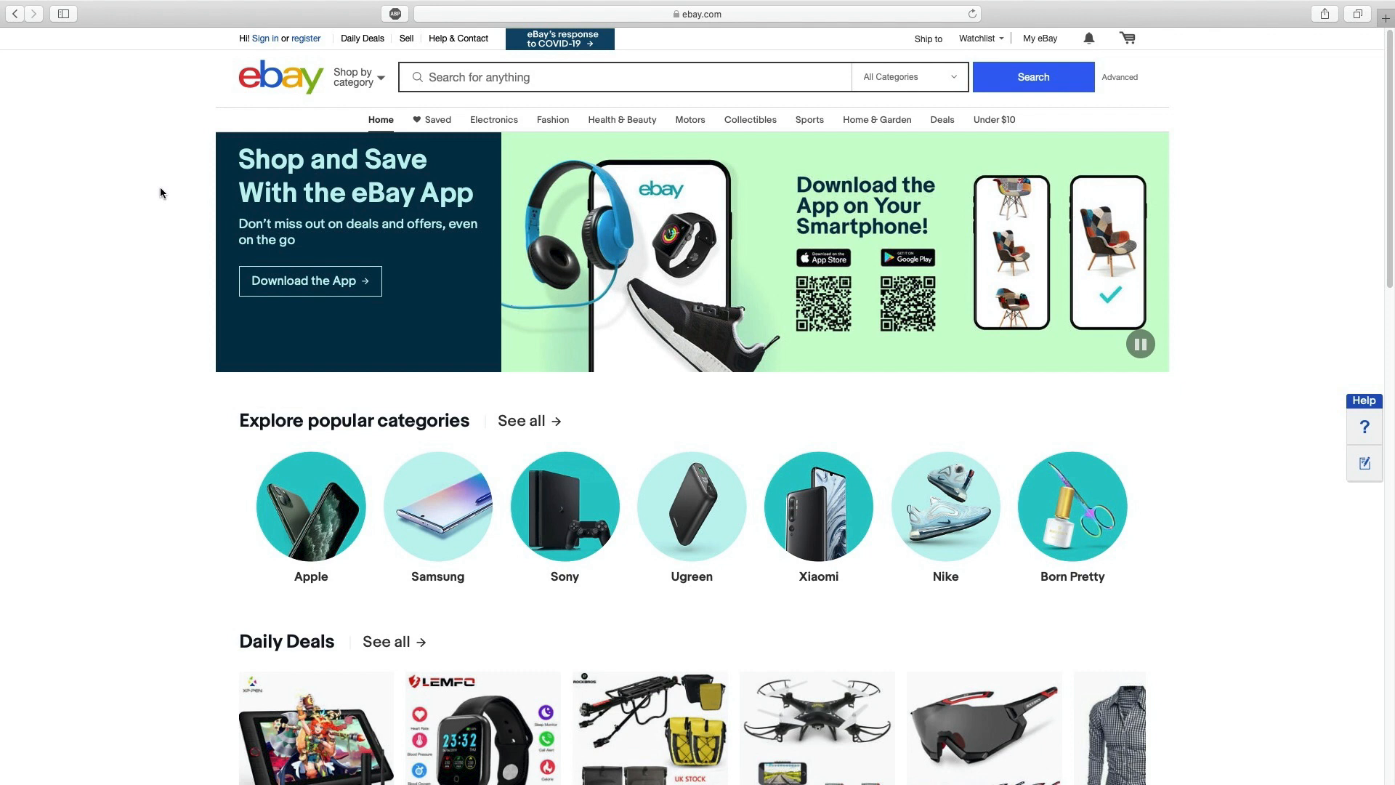
Start eBay sign-in, hit the 'please verify yourself' check, and bring up Adblock Plus controls for ebay.com
click(266, 37)
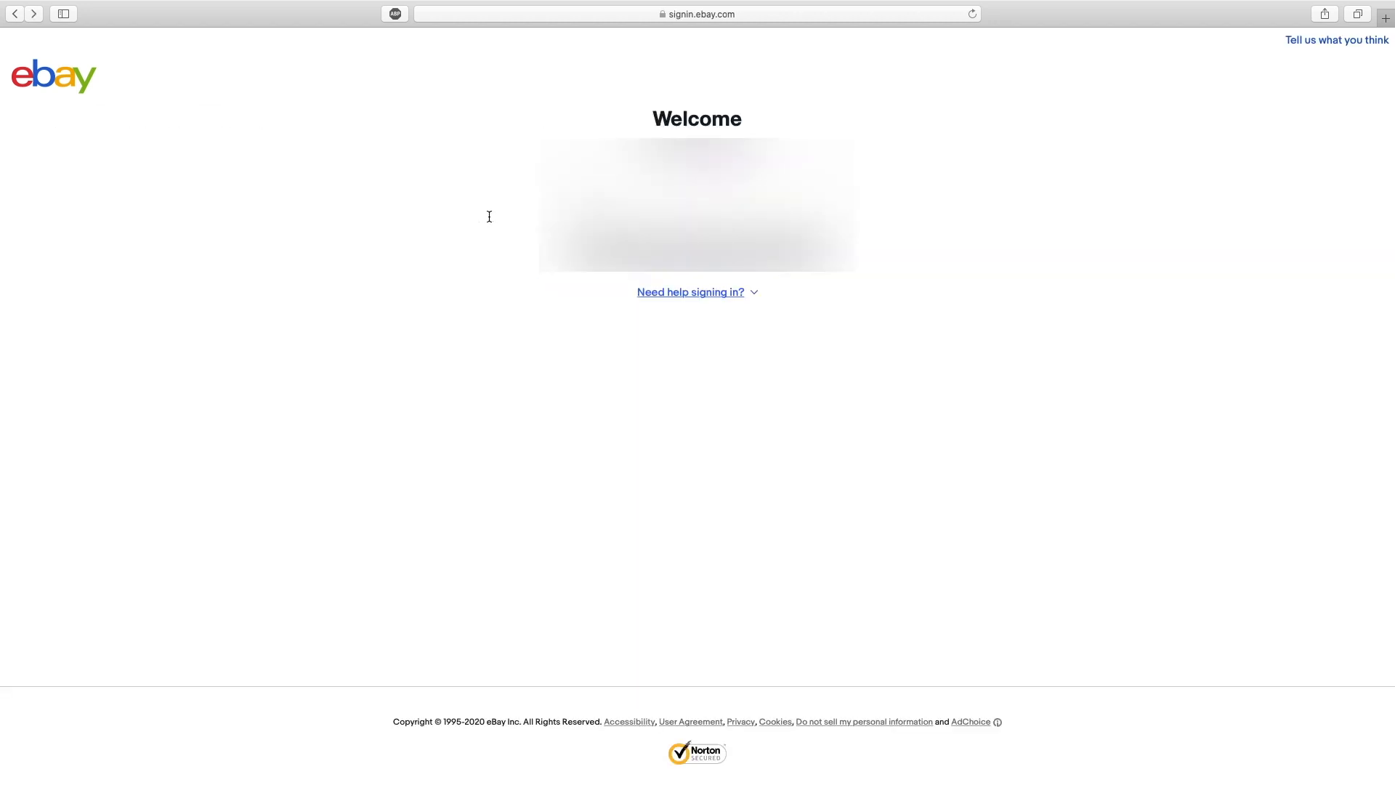
mouse_move(371, 238)
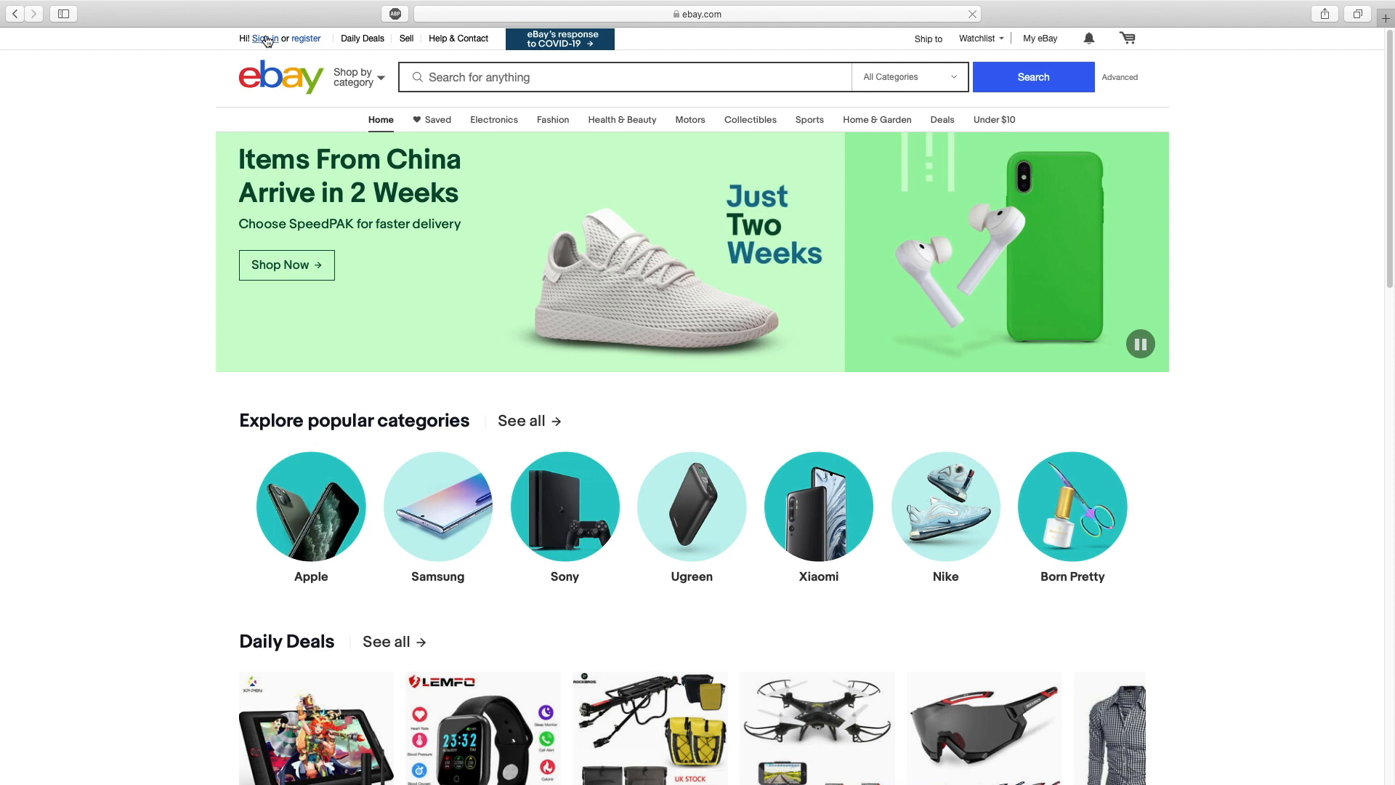
click(265, 38)
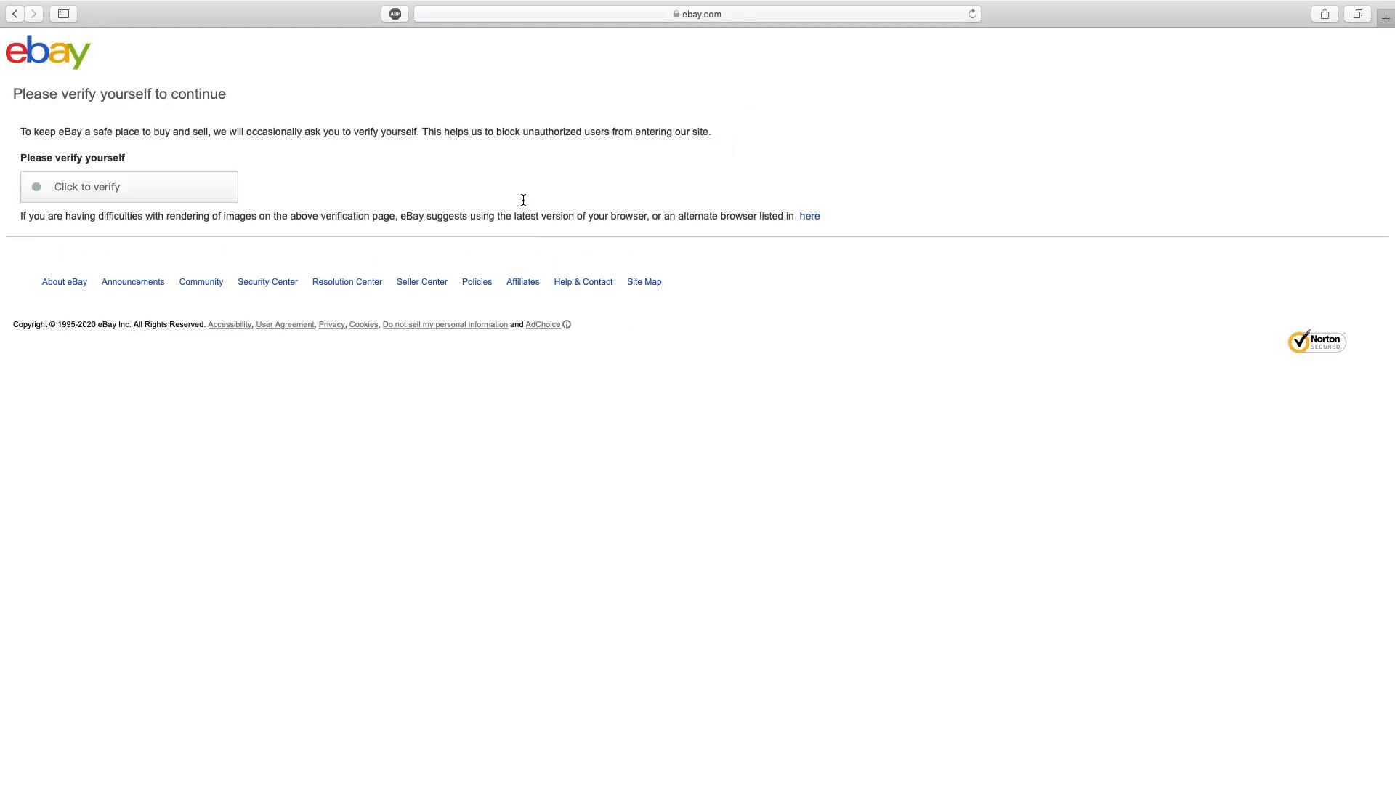
click(38, 185)
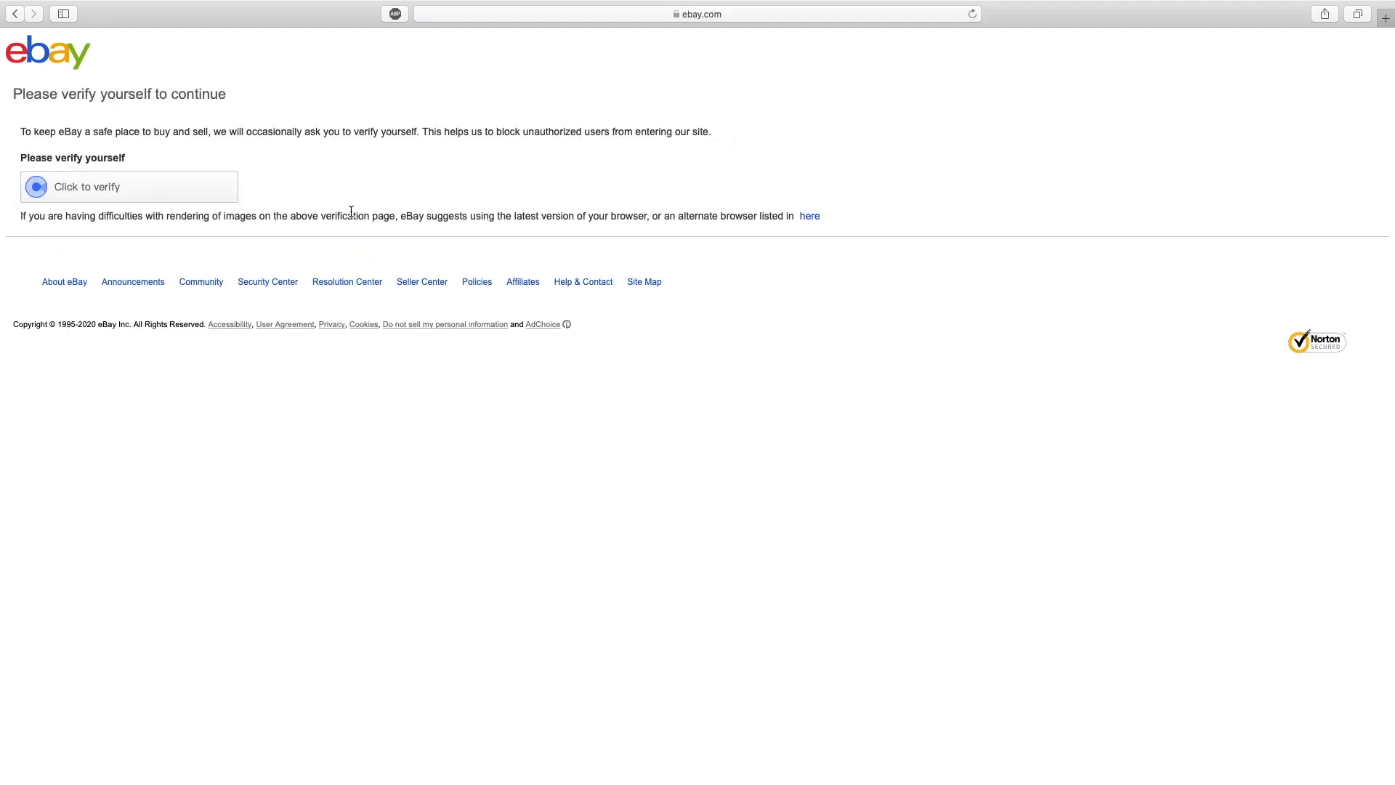
click(394, 16)
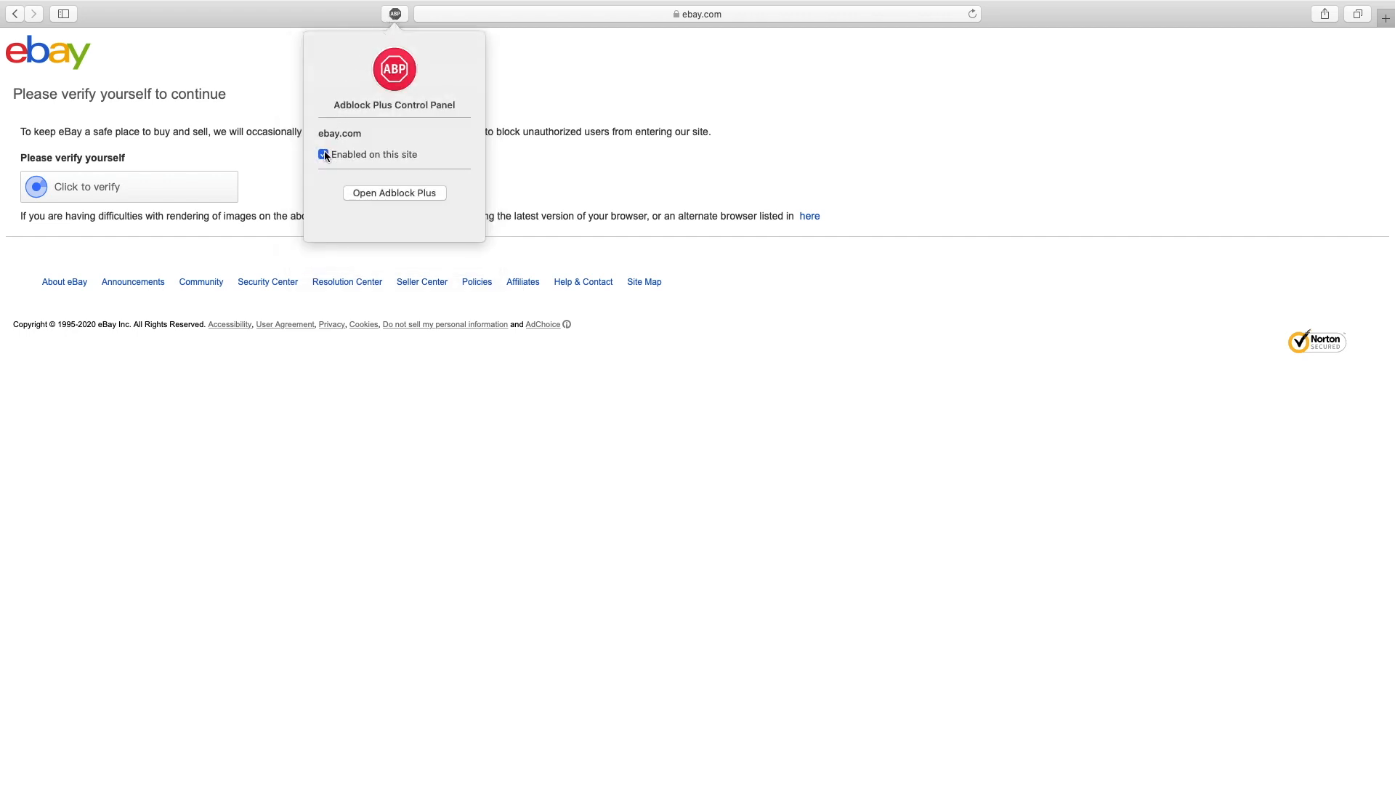
Disable 'Enabled on this site' for ebay.com and resend the form so the homepage loads signed in
click(325, 154)
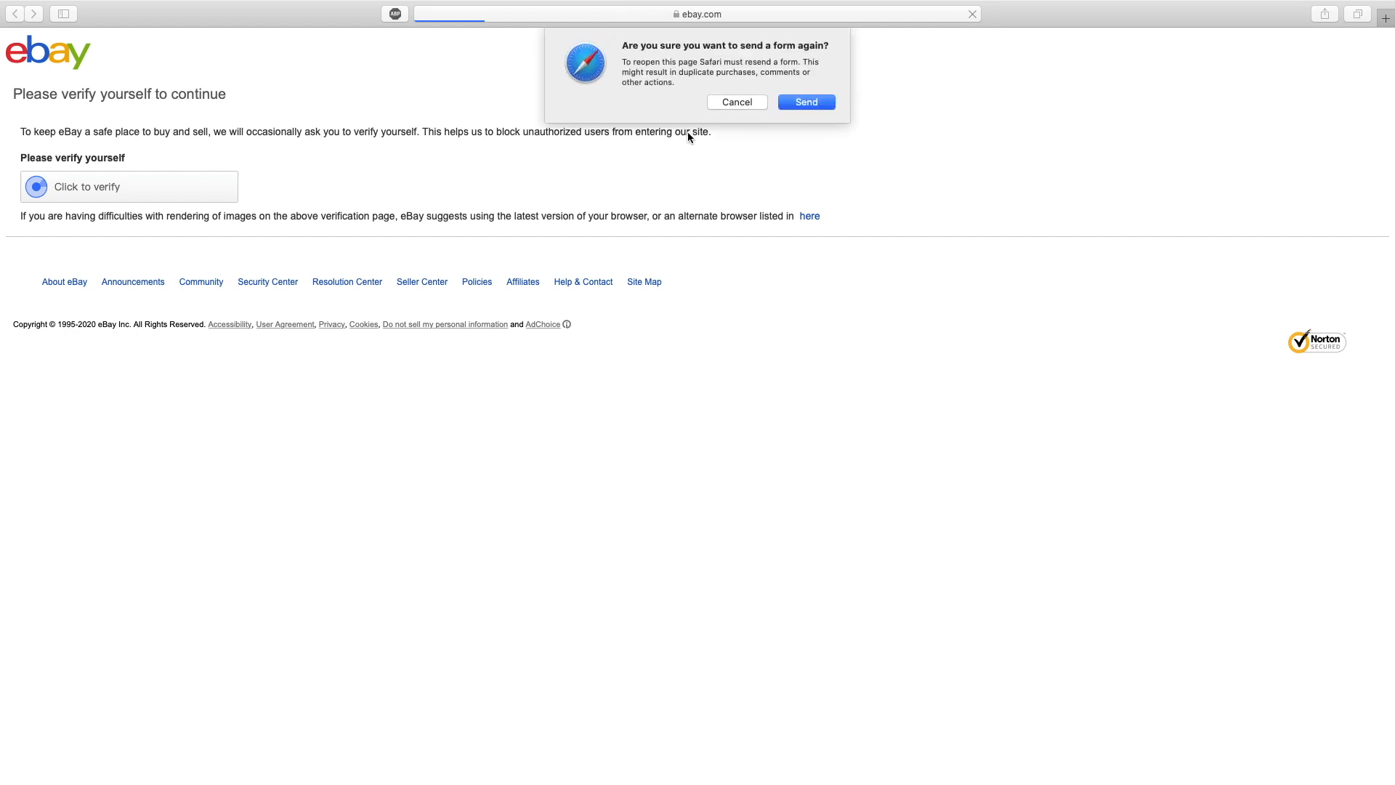
click(806, 102)
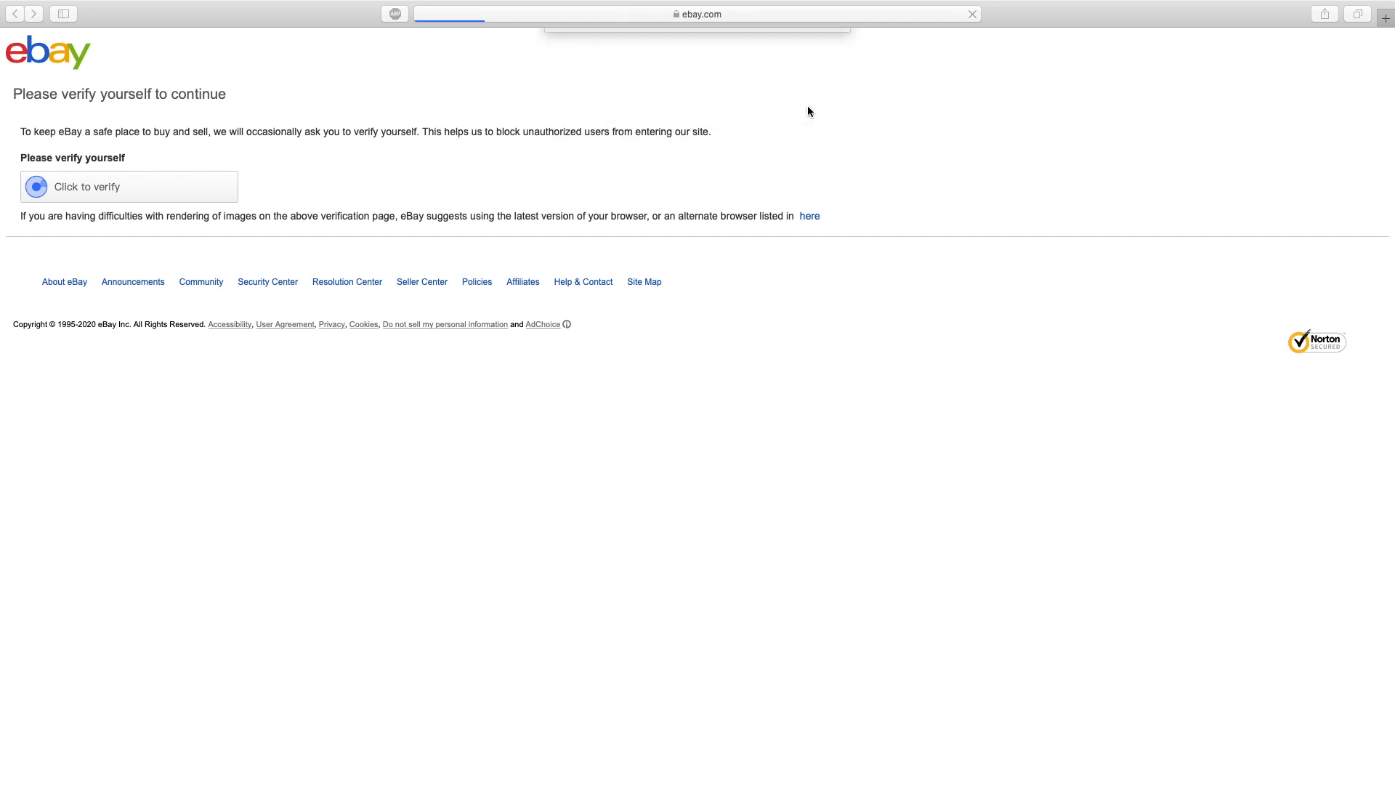
click(37, 186)
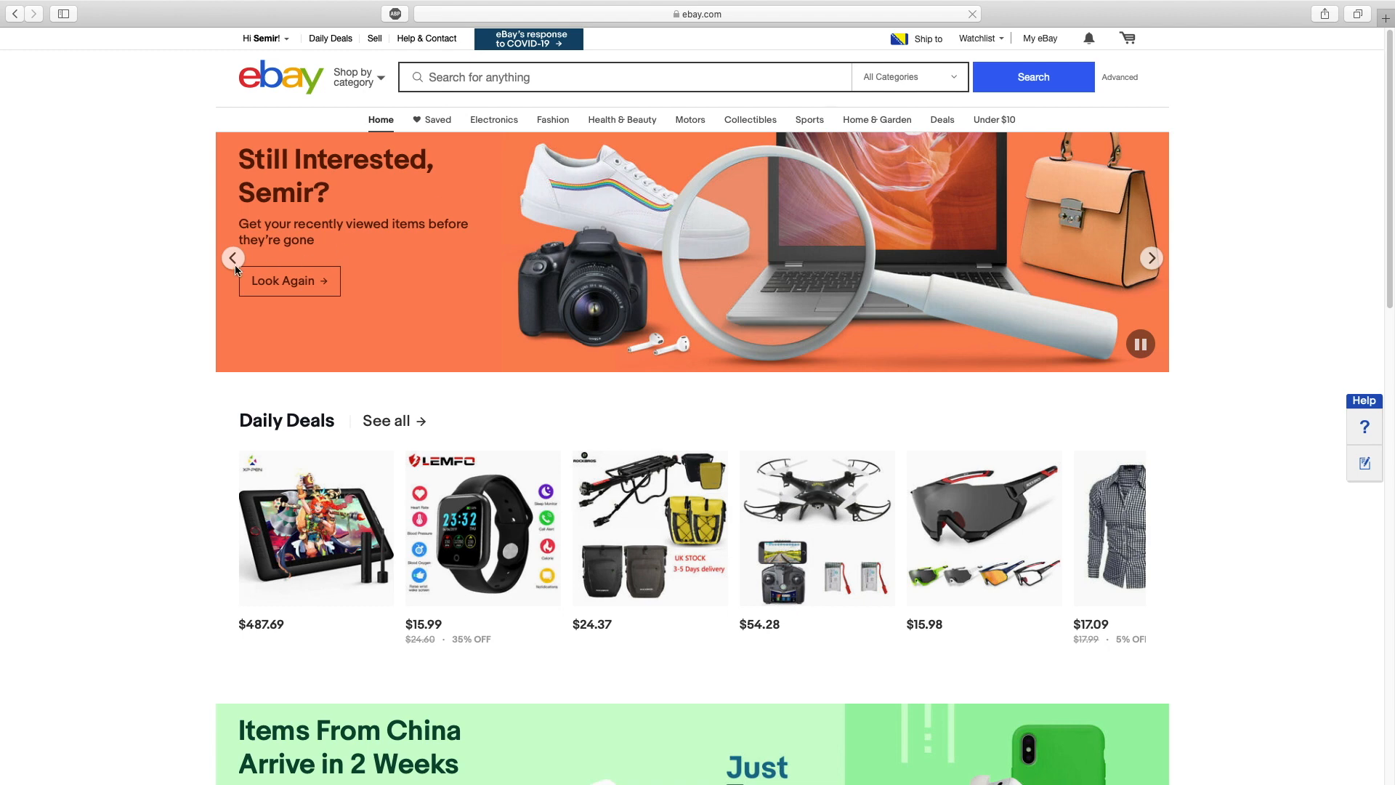